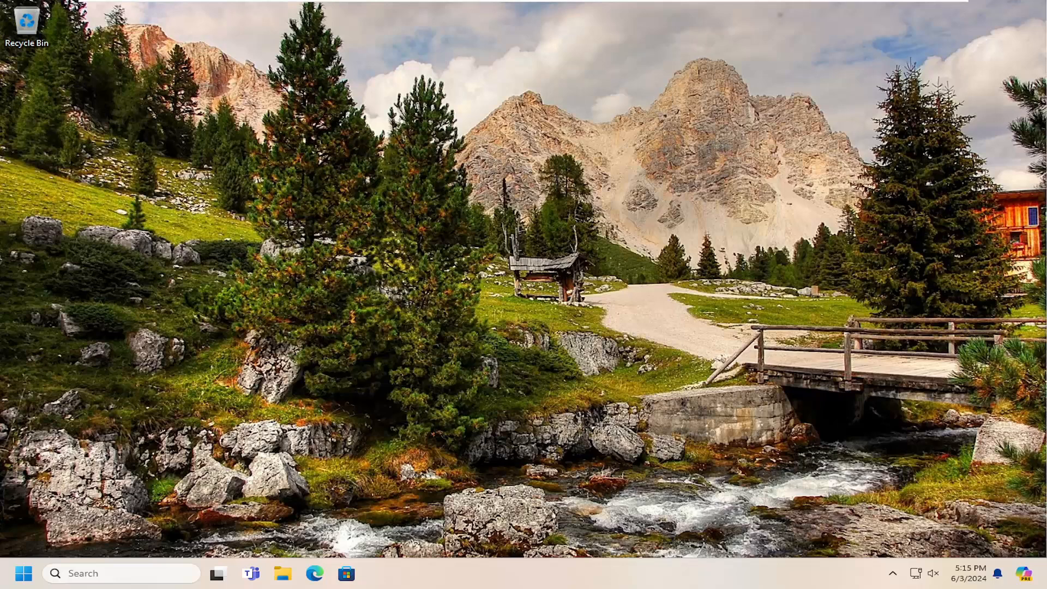
pyautogui.moveTo(17, 557)
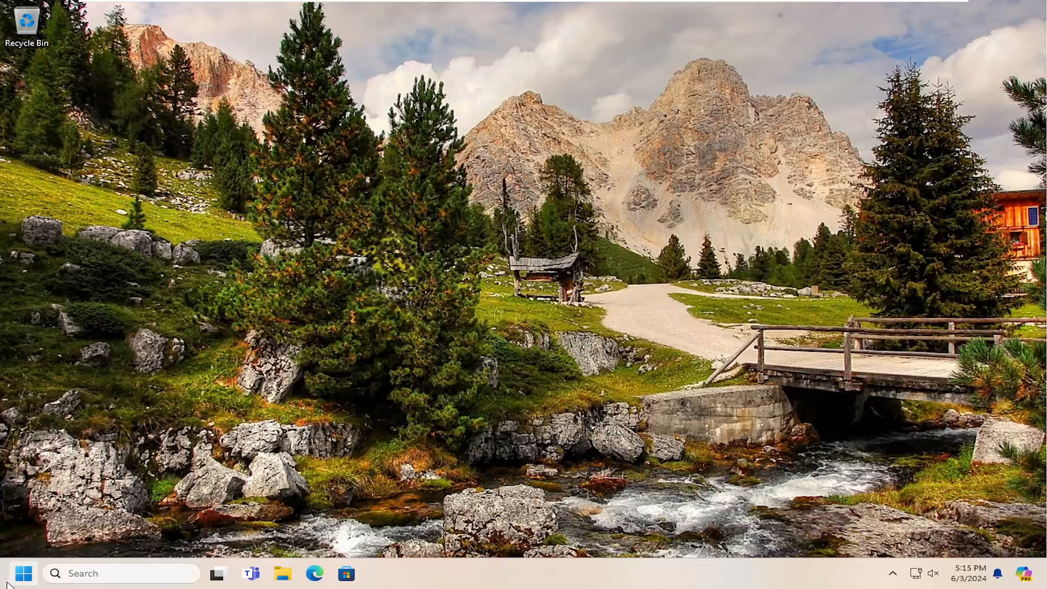
# - Search 'cmd' and launch Command Prompt as administrator, approving the UAC prompt
pyautogui.write('cmd')
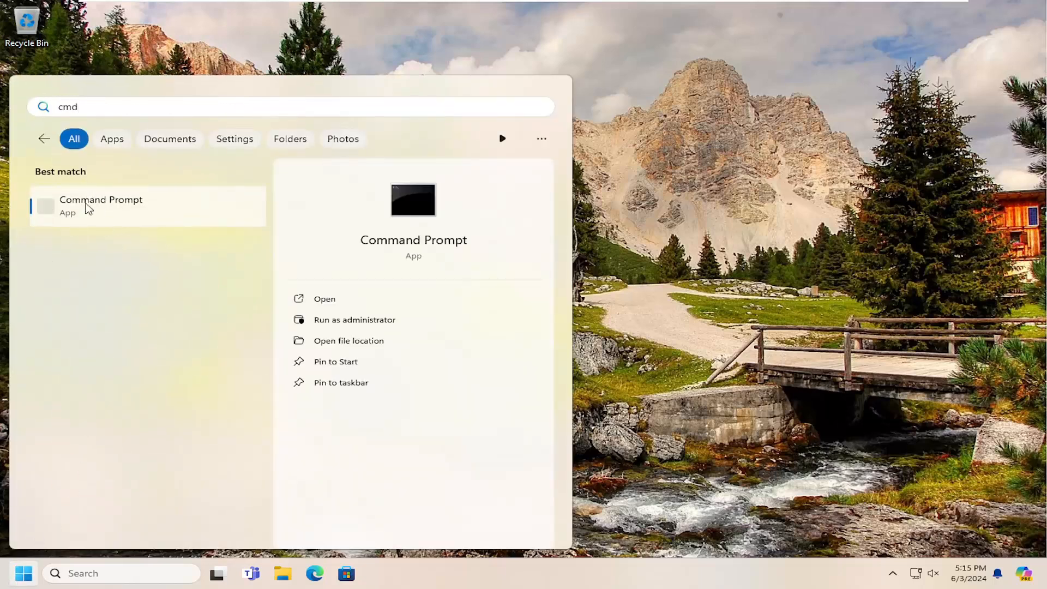
pyautogui.rightClick(101, 205)
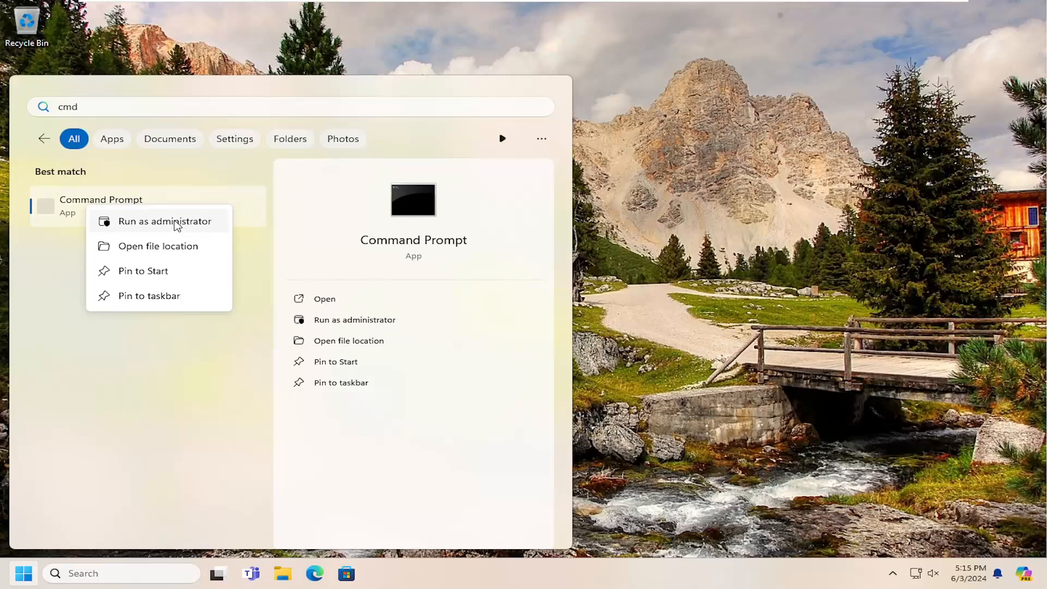
pyautogui.click(163, 221)
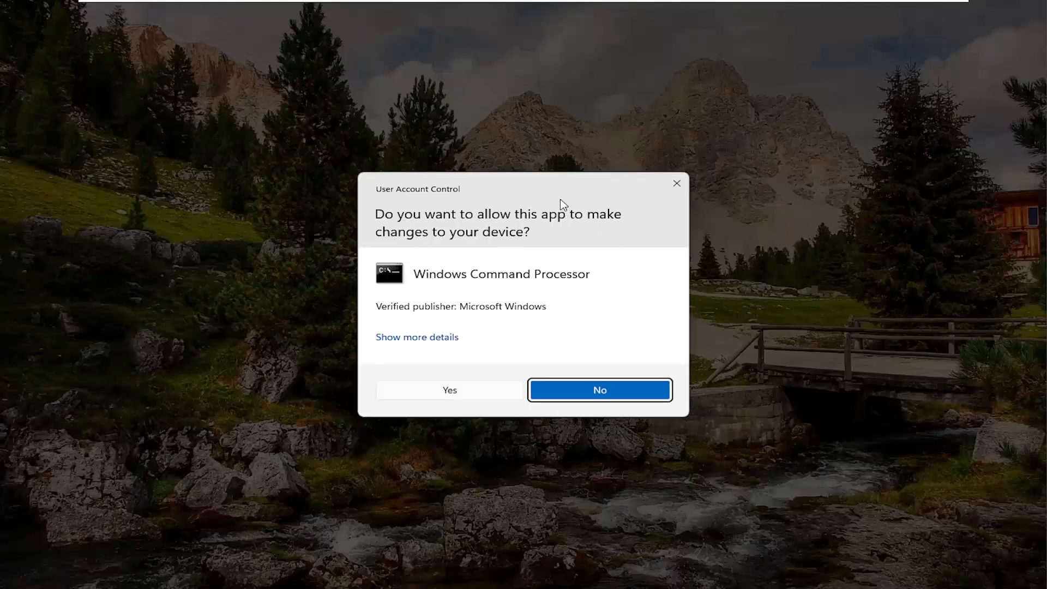
pyautogui.click(448, 389)
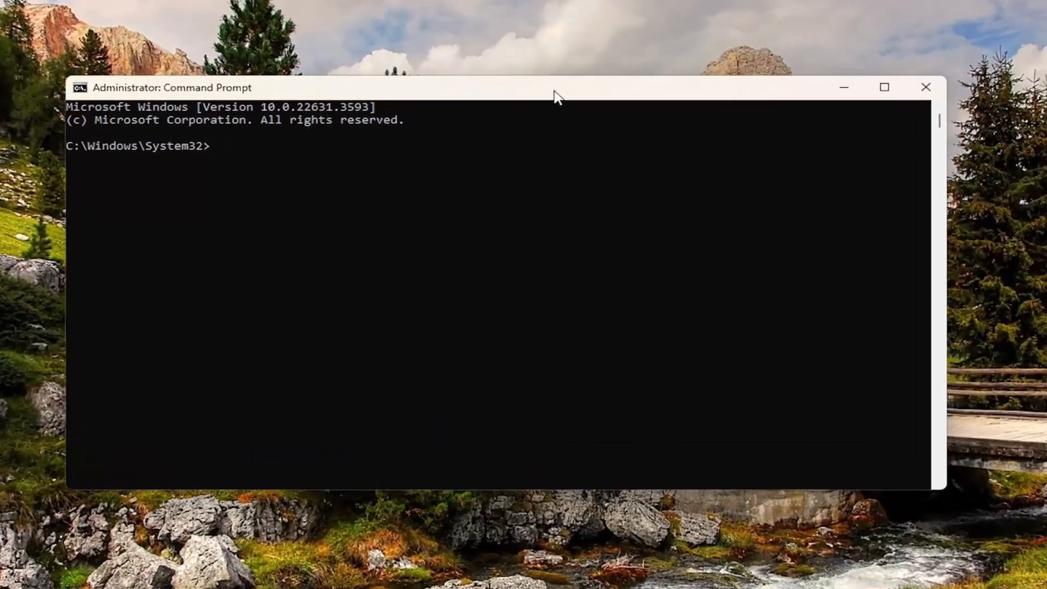
# - Run 'ipconfig /flushdns' to clear the DNS resolver cache
pyautogui.write('ipconfig /flush')
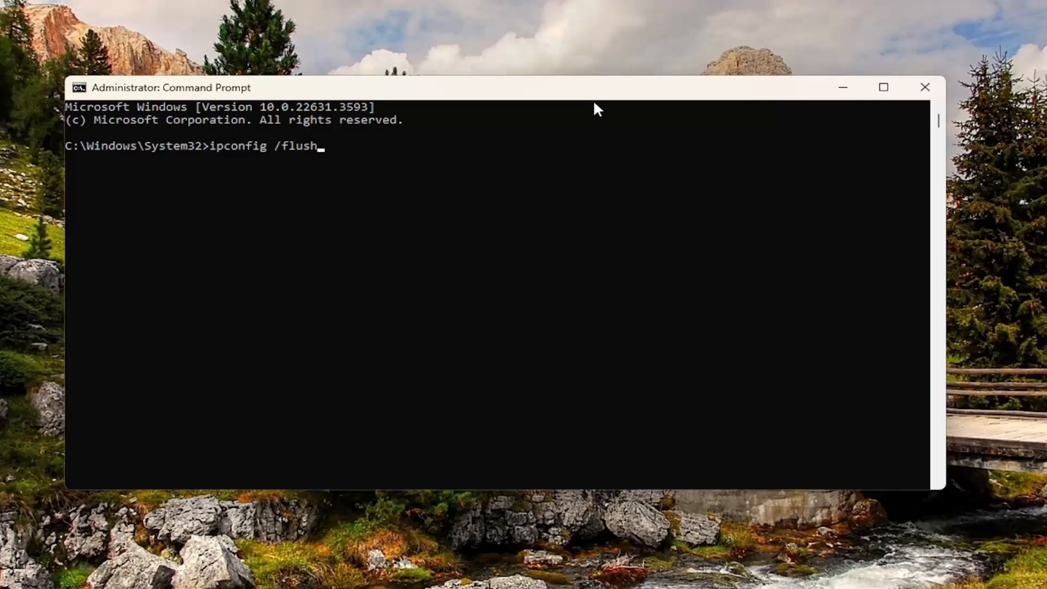
pyautogui.write('dns')
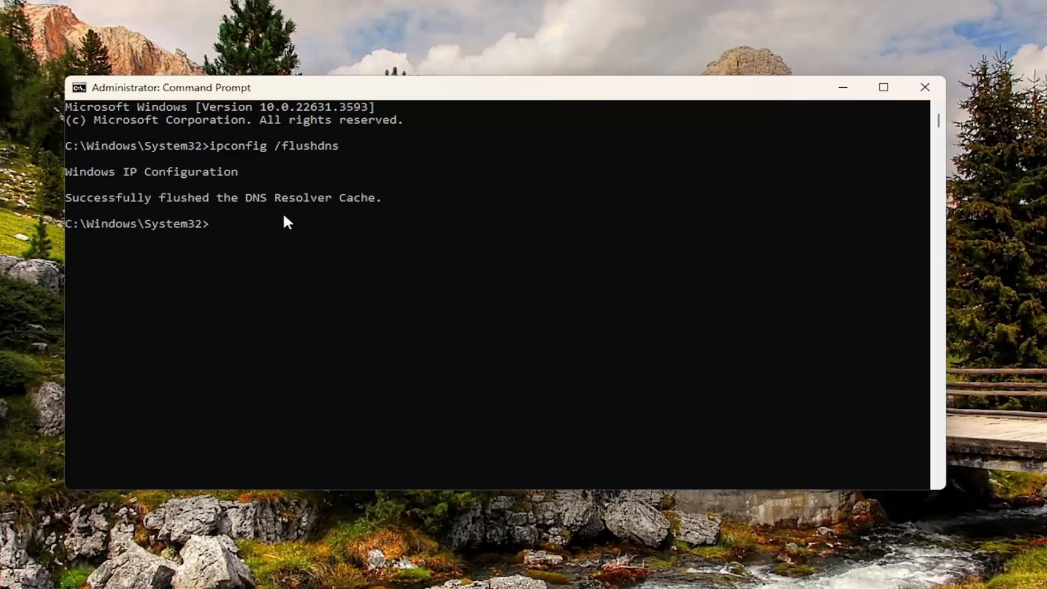
pyautogui.moveTo(148, 194)
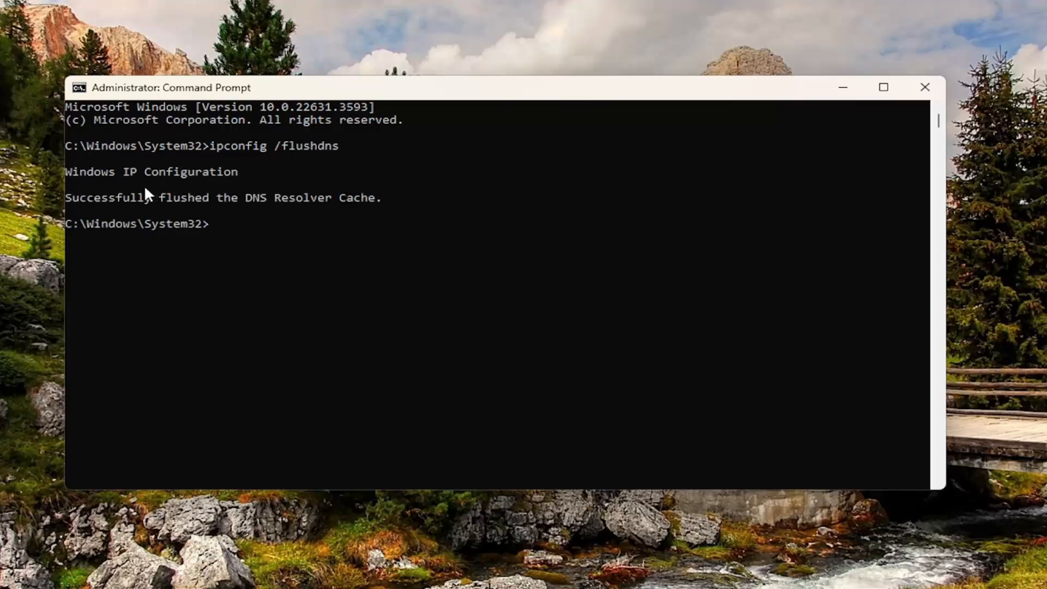
pyautogui.moveTo(118, 209)
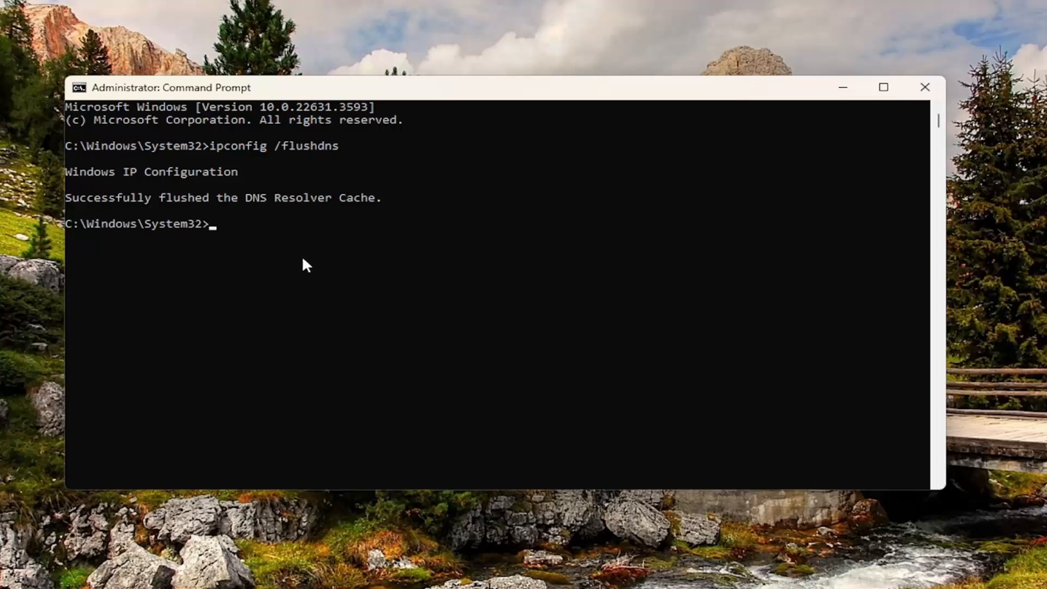
# - Run 'netsh winsock reset' to reset the Winsock catalog
pyautogui.write('netsh')
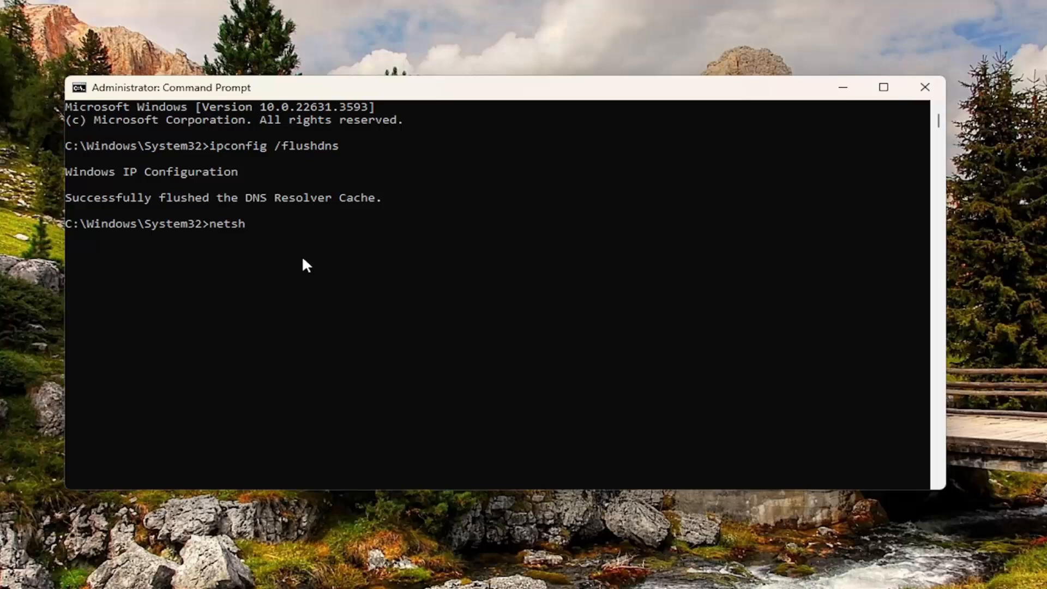
pyautogui.write('win')
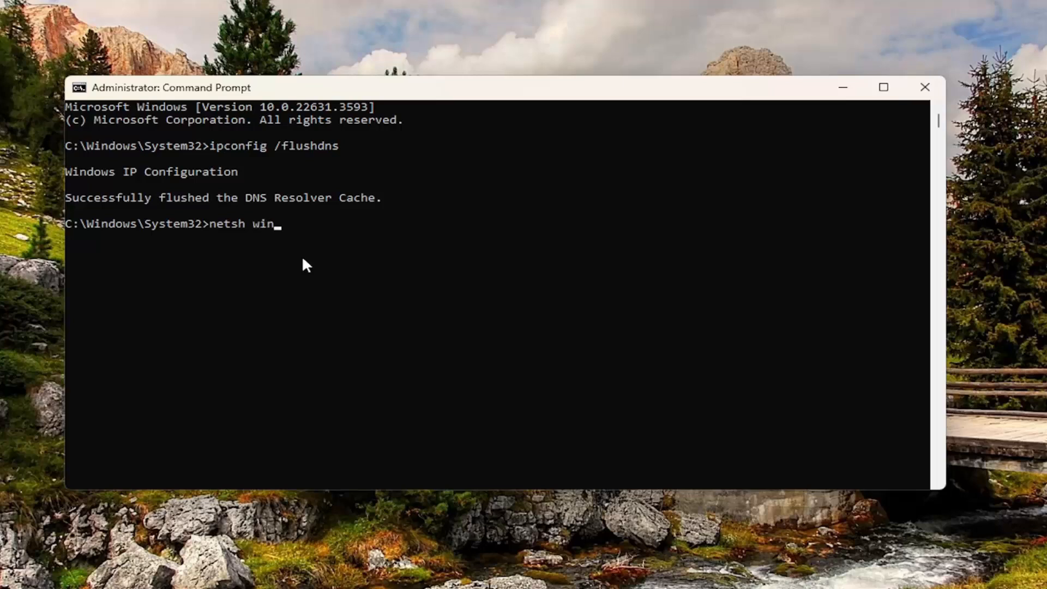
pyautogui.write('sock rese')
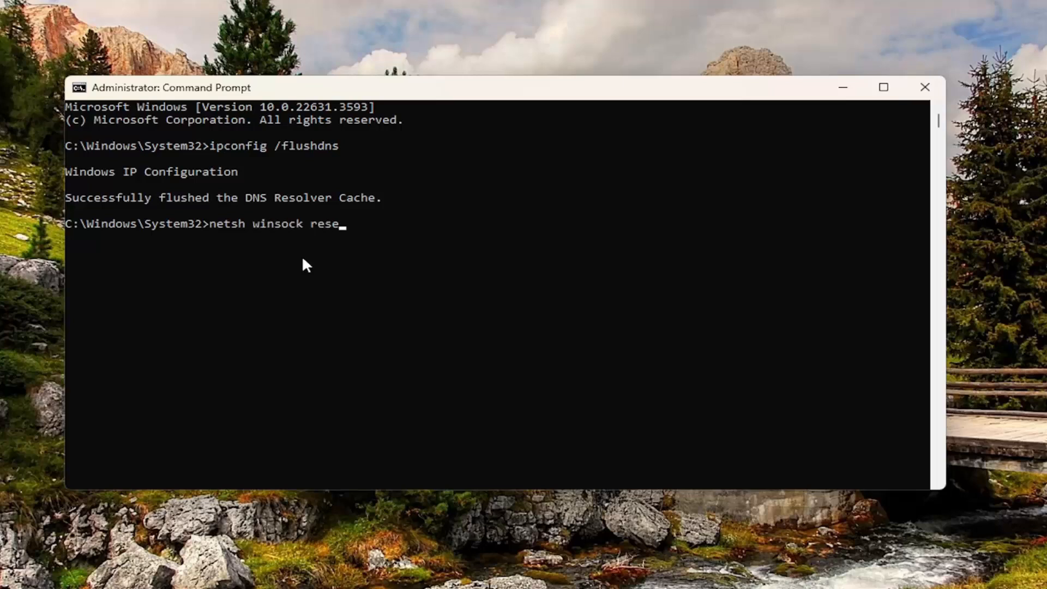
pyautogui.write('t')
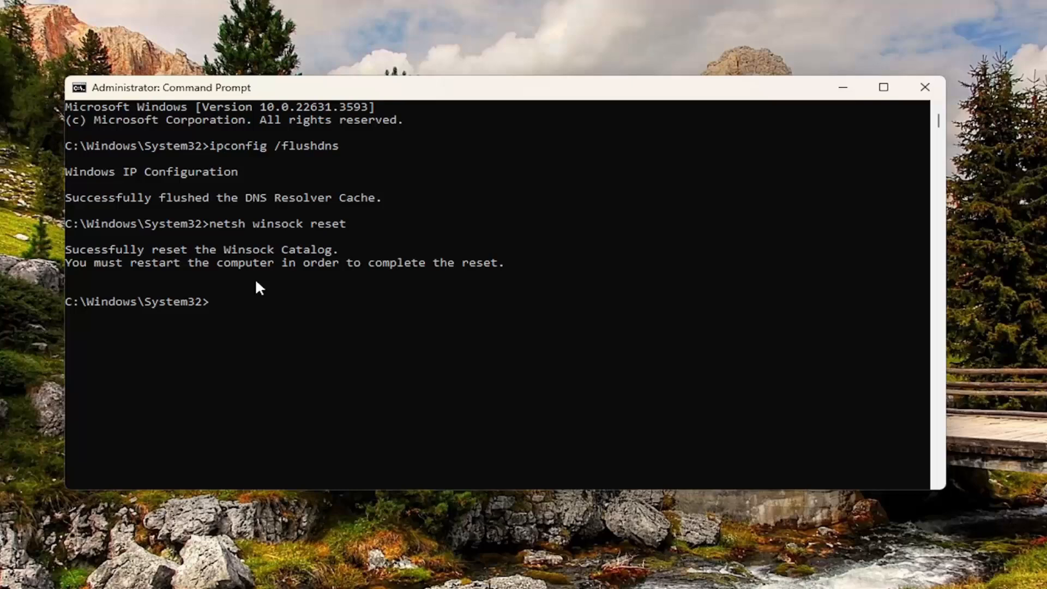
pyautogui.moveTo(206, 291)
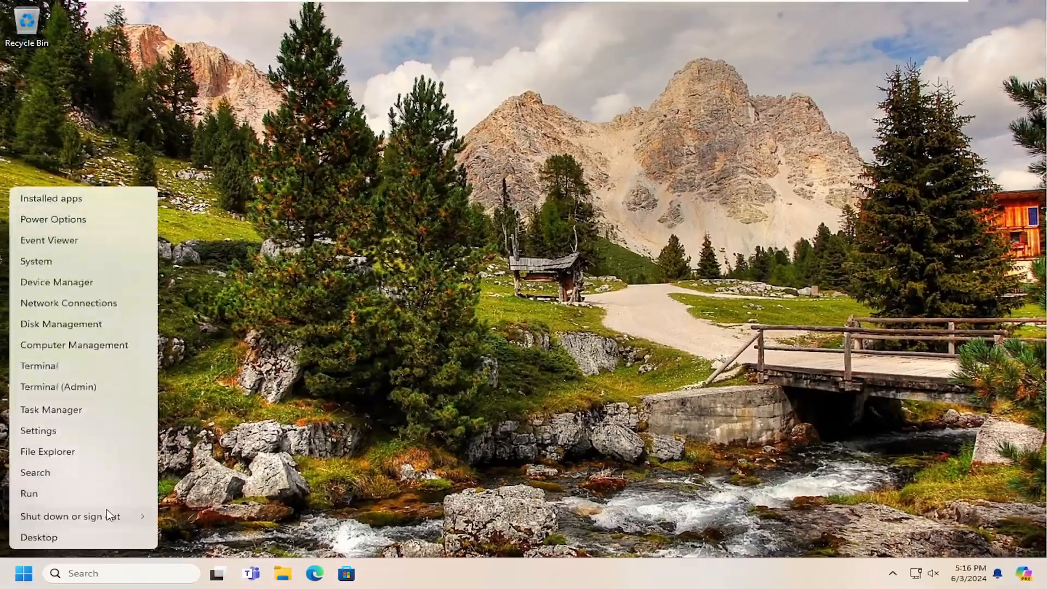
# - Close the elevated Command Prompt window to return to an empty desktop
pyautogui.click(63, 515)
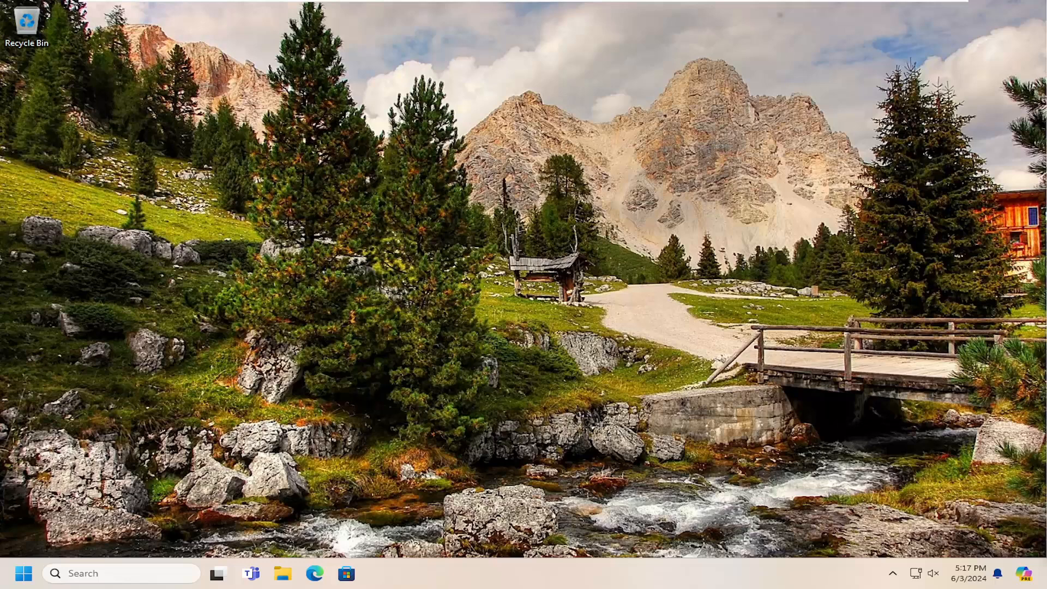
pyautogui.moveTo(463, 444)
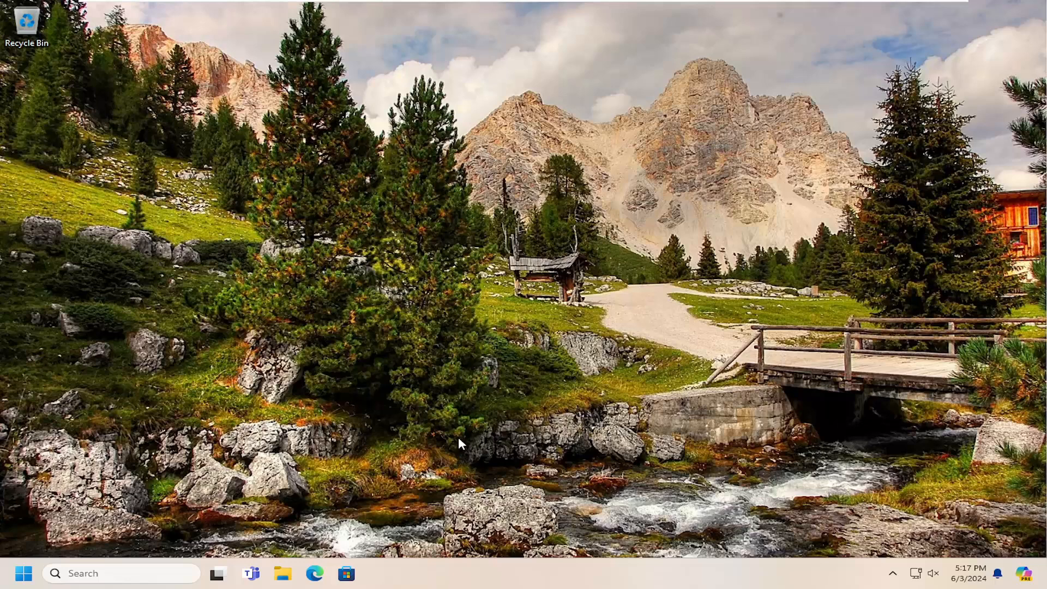
pyautogui.moveTo(731, 366)
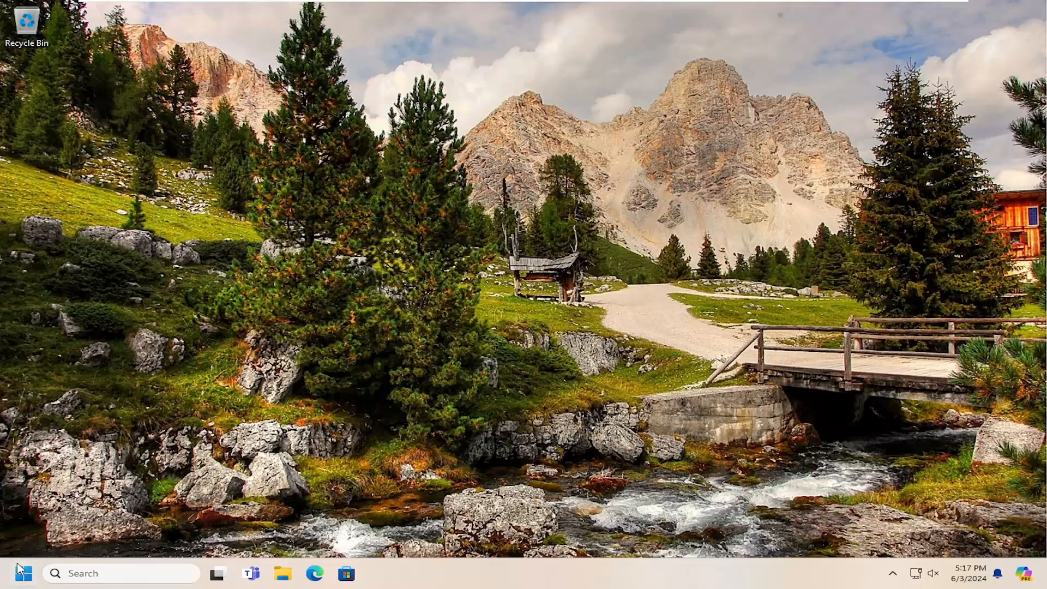
# - Search Start for 'network reset' and open the Network reset settings page
pyautogui.click(22, 573)
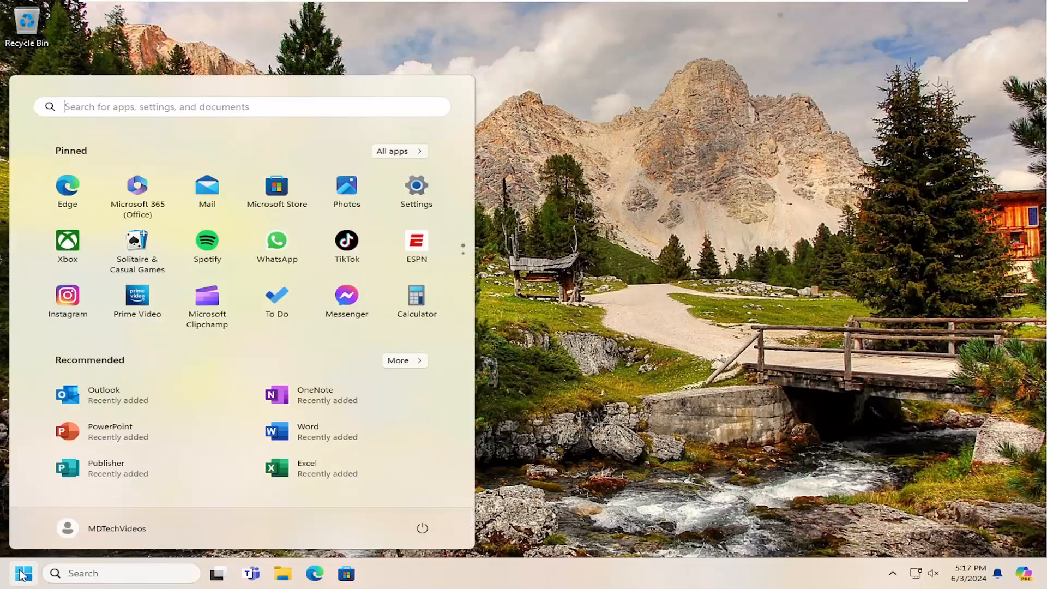
pyautogui.write('network reset')
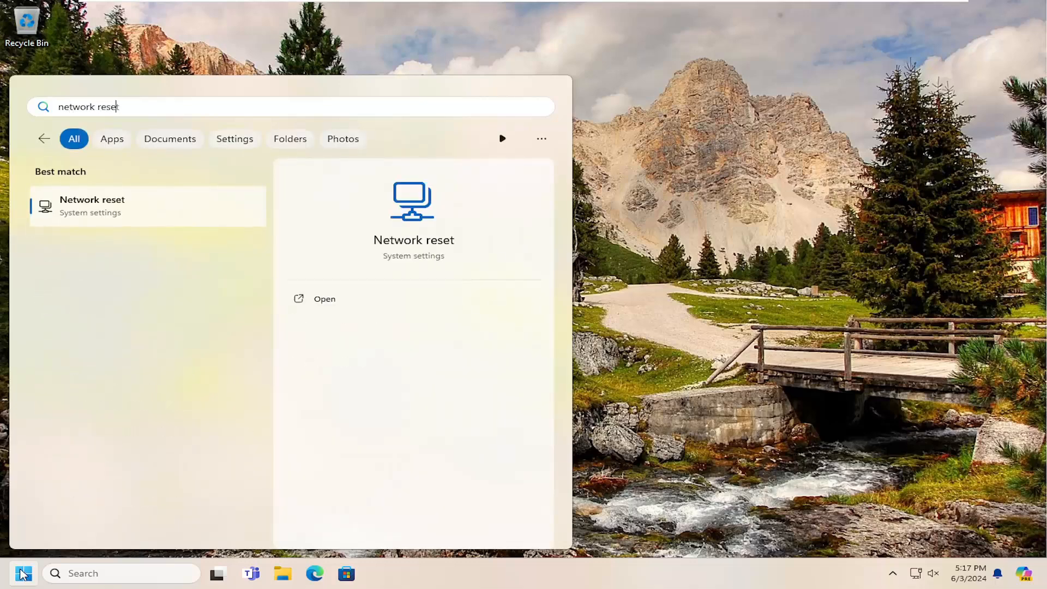
pyautogui.moveTo(104, 209)
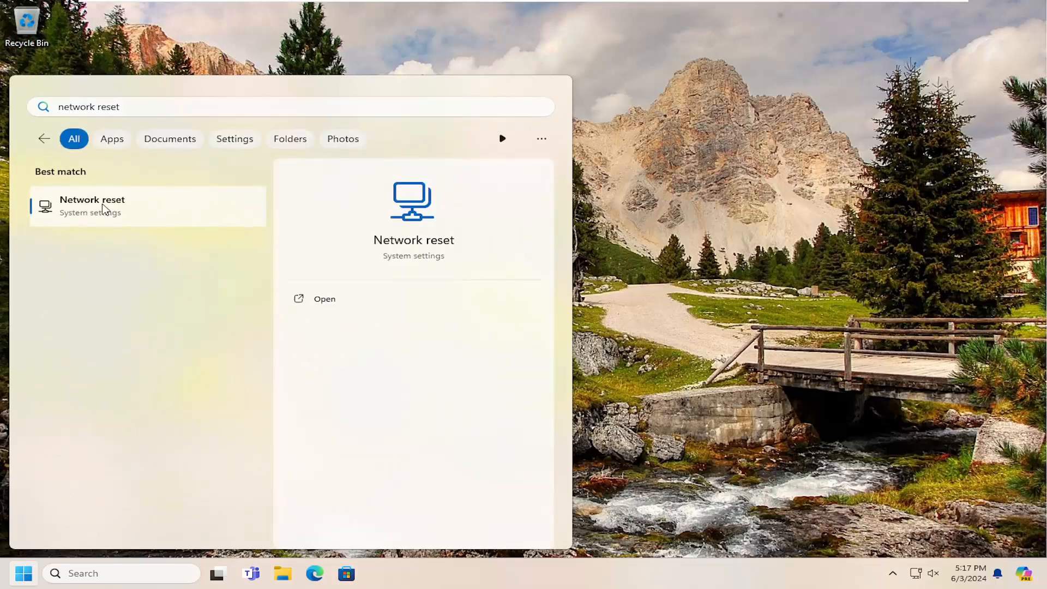
pyautogui.click(91, 205)
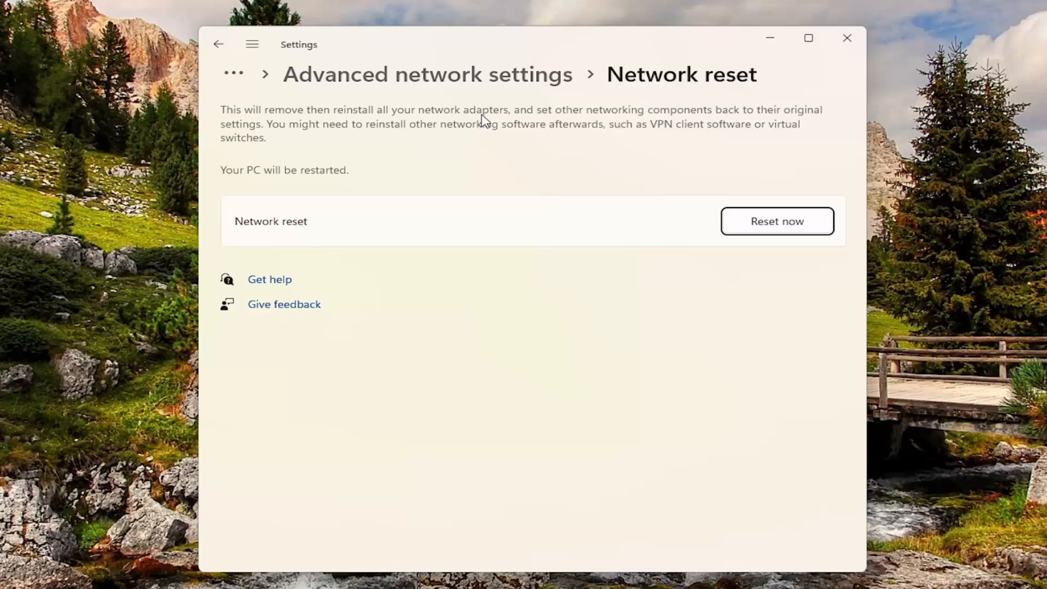
pyautogui.moveTo(263, 136)
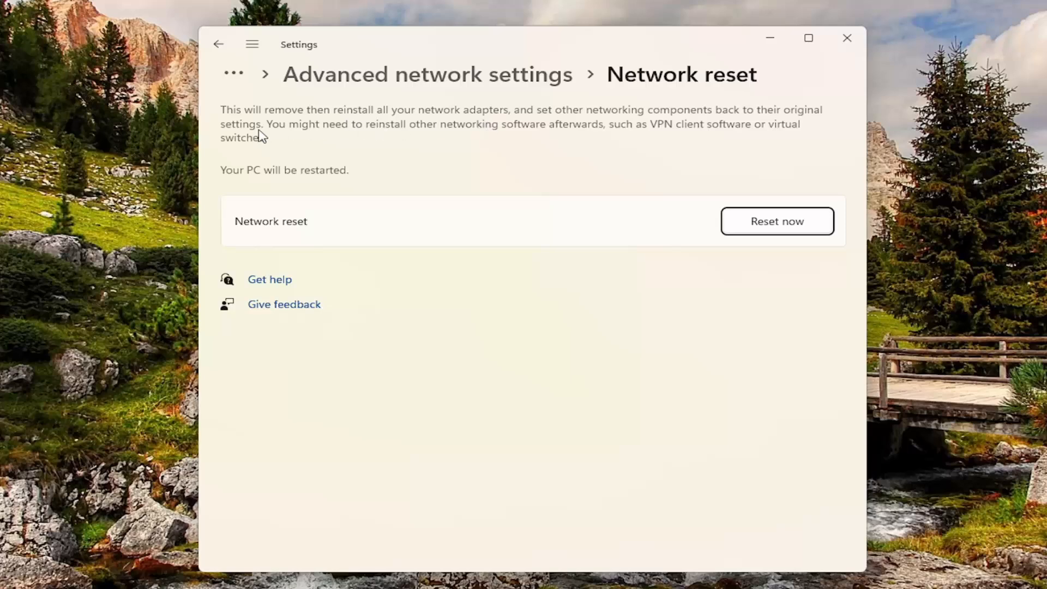
pyautogui.moveTo(488, 135)
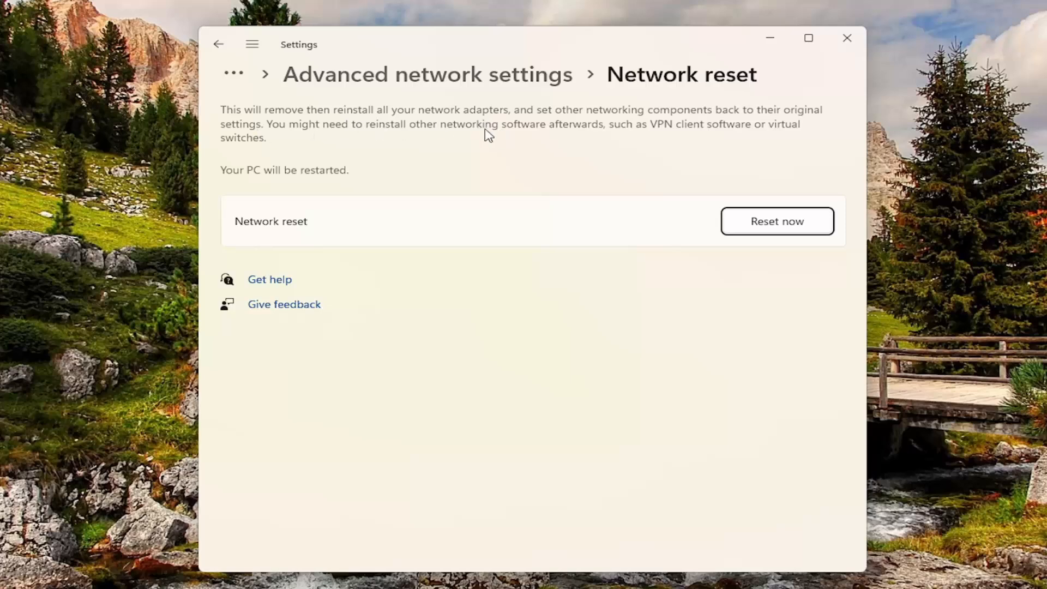
pyautogui.moveTo(631, 137)
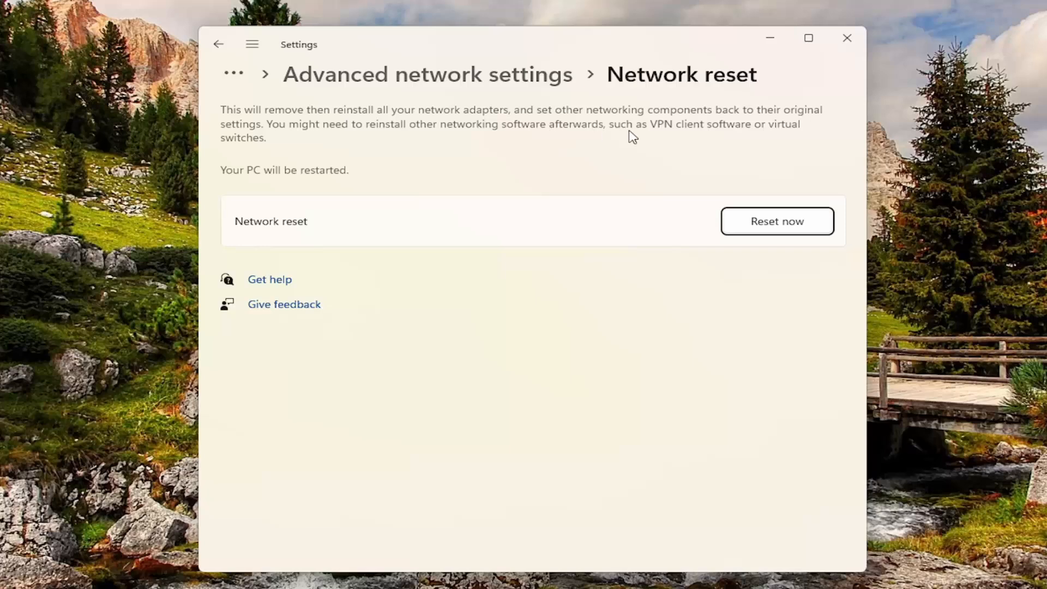
pyautogui.moveTo(783, 127)
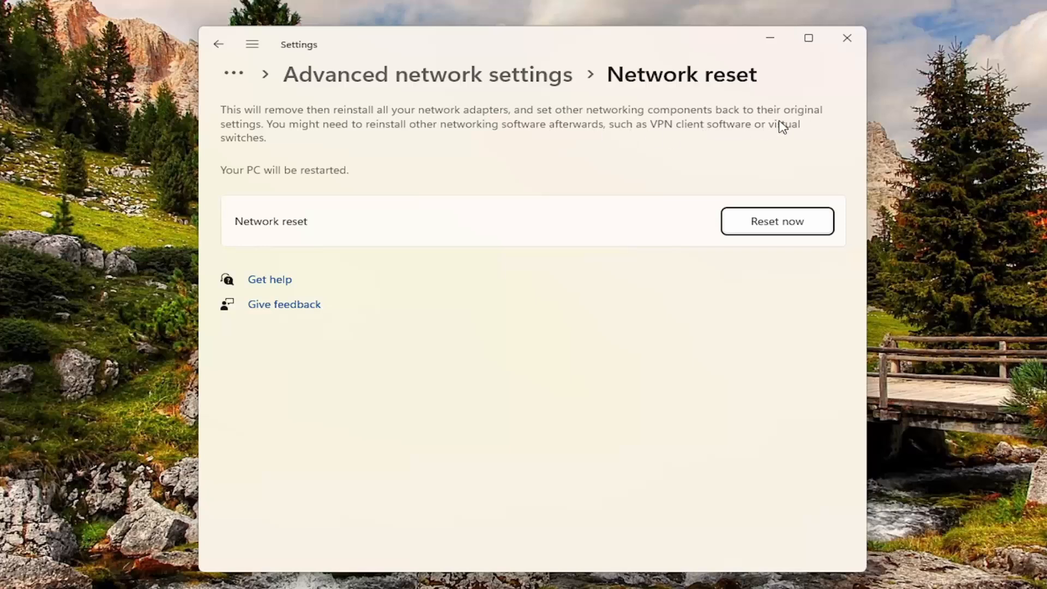
pyautogui.moveTo(239, 185)
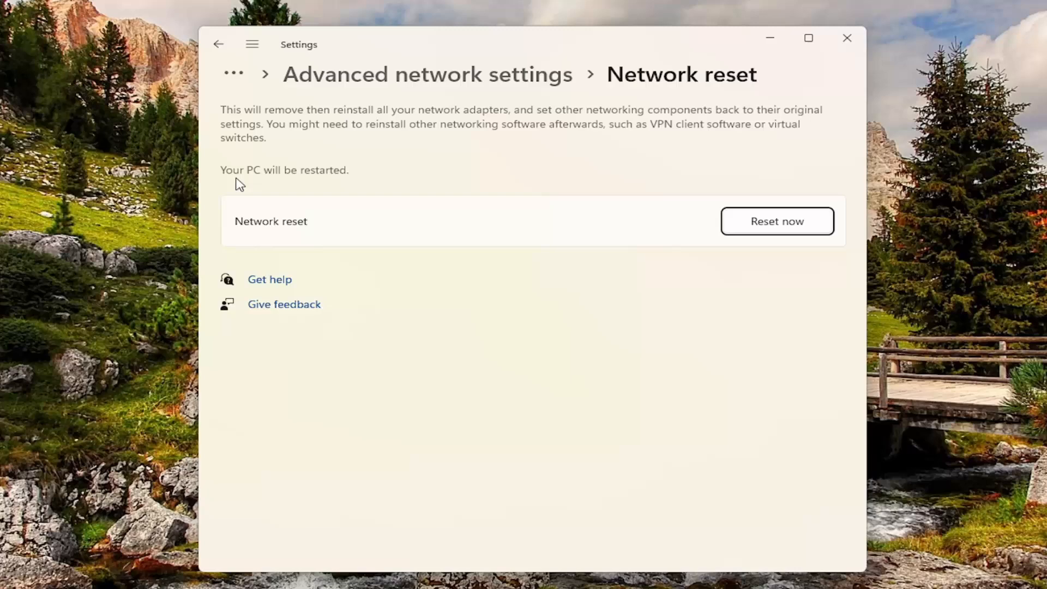
pyautogui.moveTo(764, 230)
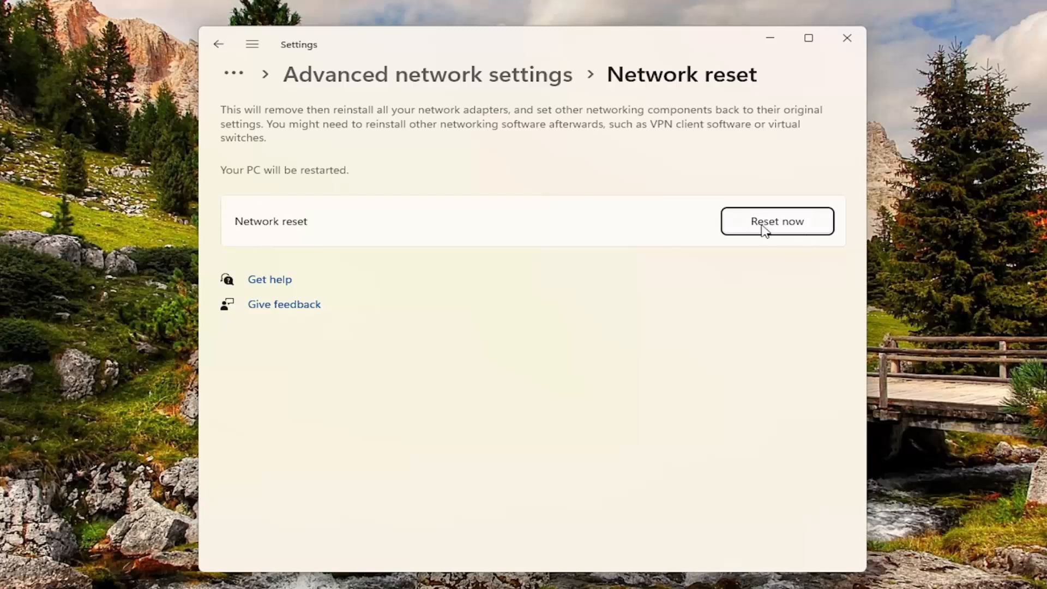
# - Choose Reset now on the Network reset page and confirm with Yes
pyautogui.click(776, 221)
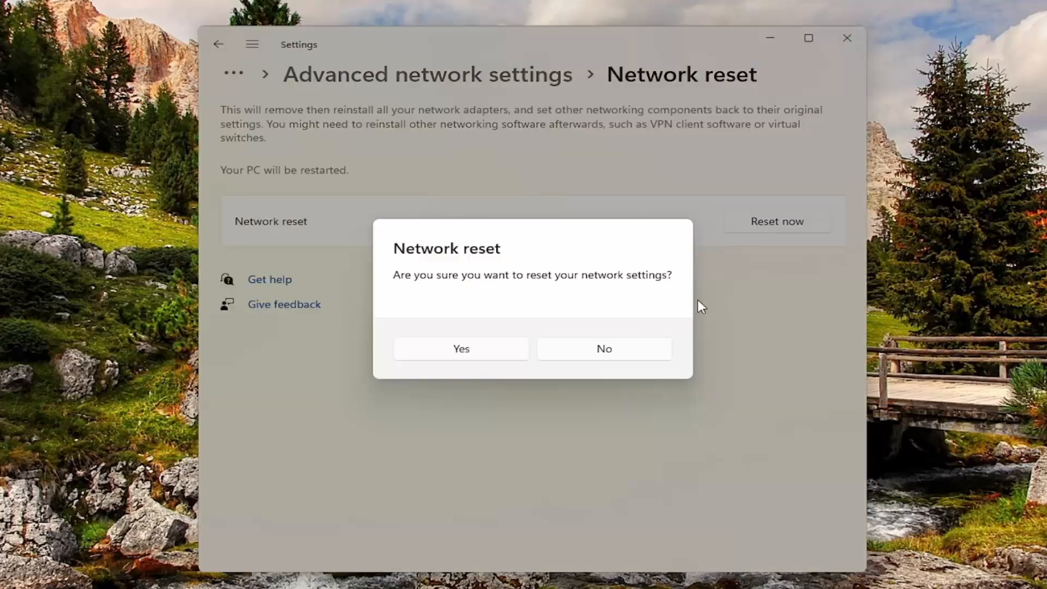
pyautogui.click(603, 349)
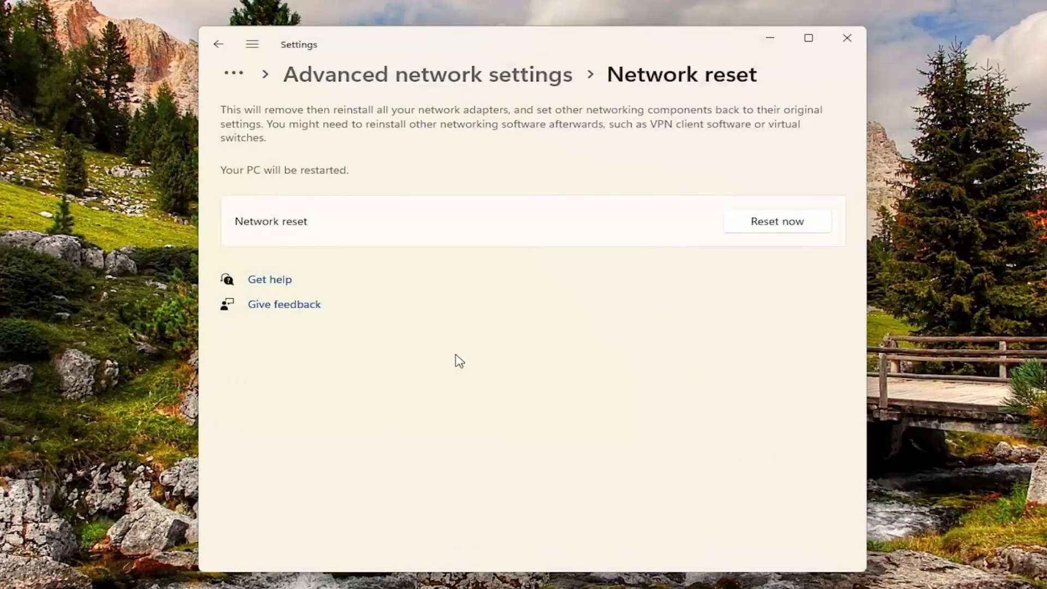
pyautogui.moveTo(847, 38)
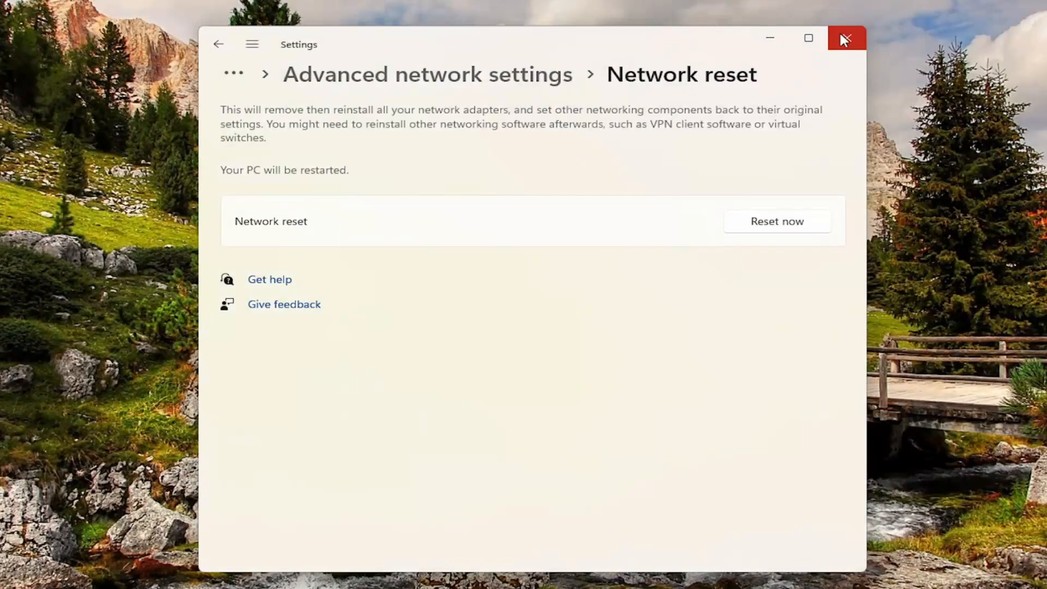
# - Close the Settings window and restart the computer
pyautogui.click(847, 38)
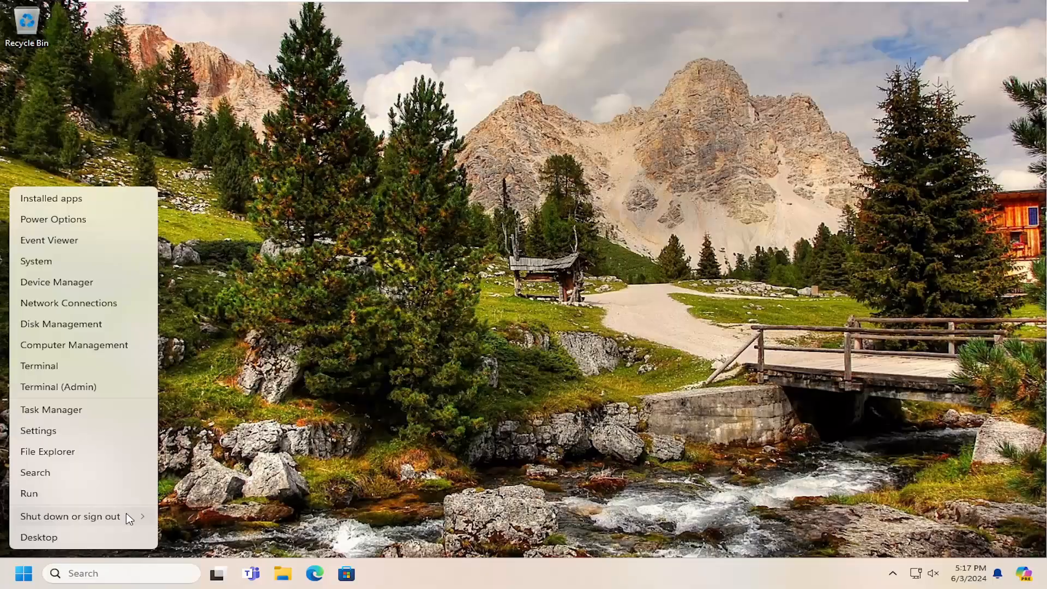
pyautogui.click(71, 516)
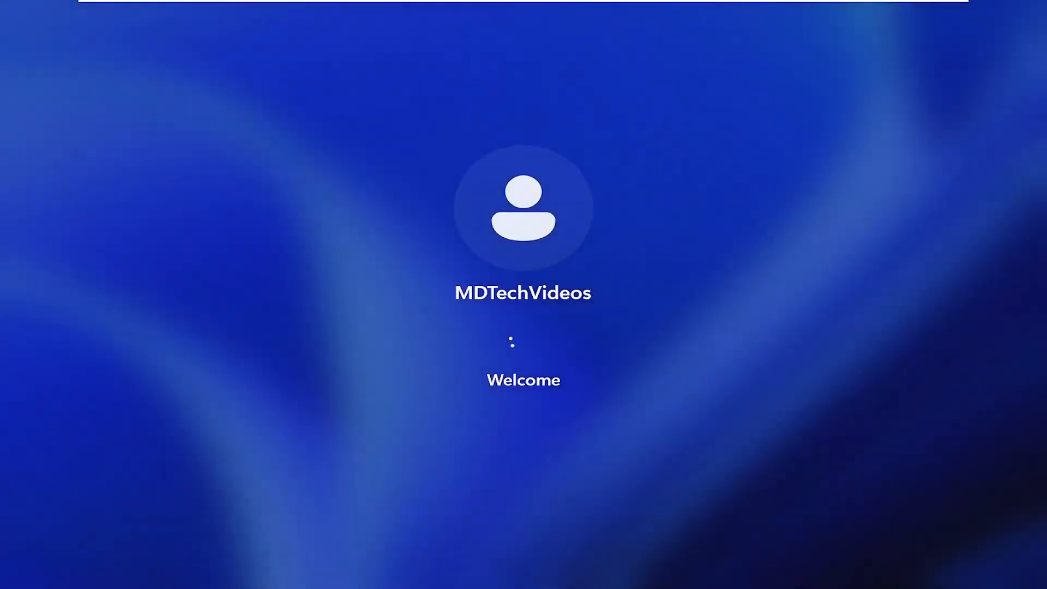